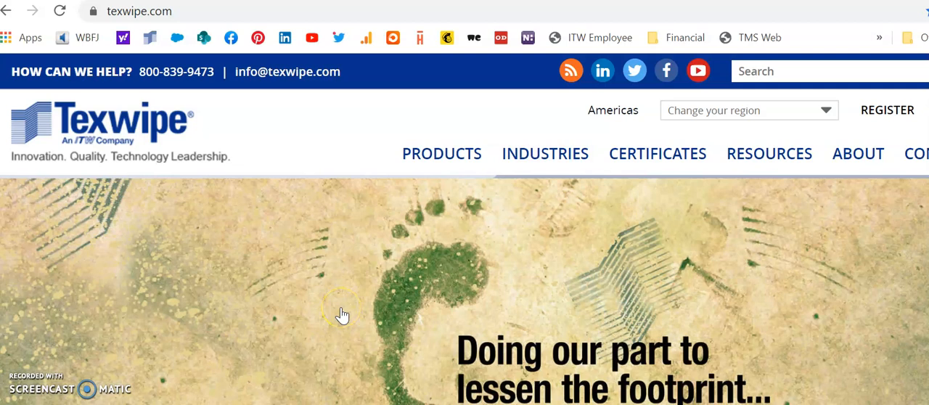
pyautogui.moveTo(153, 11)
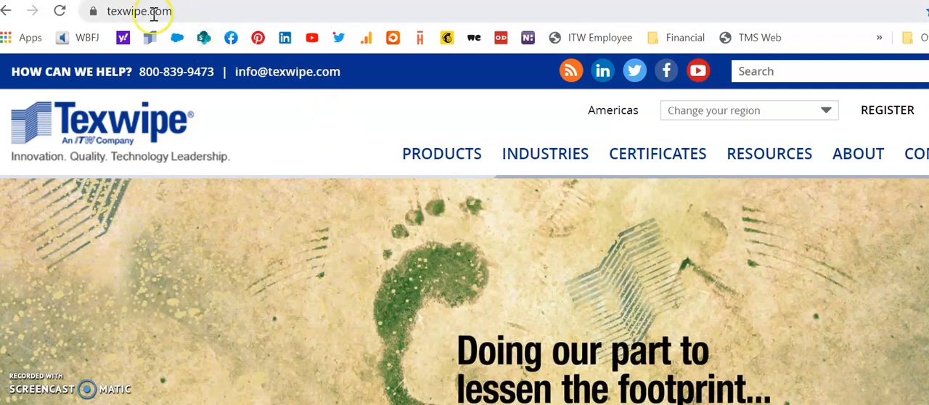
pyautogui.moveTo(207, 14)
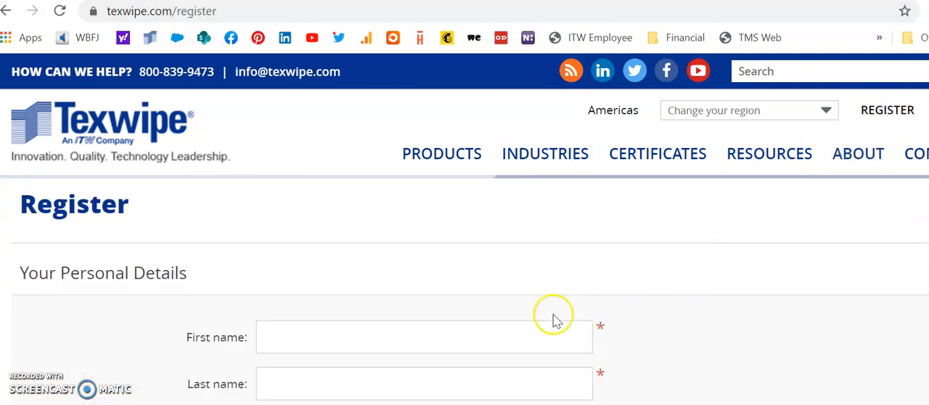
pyautogui.scroll(-3)
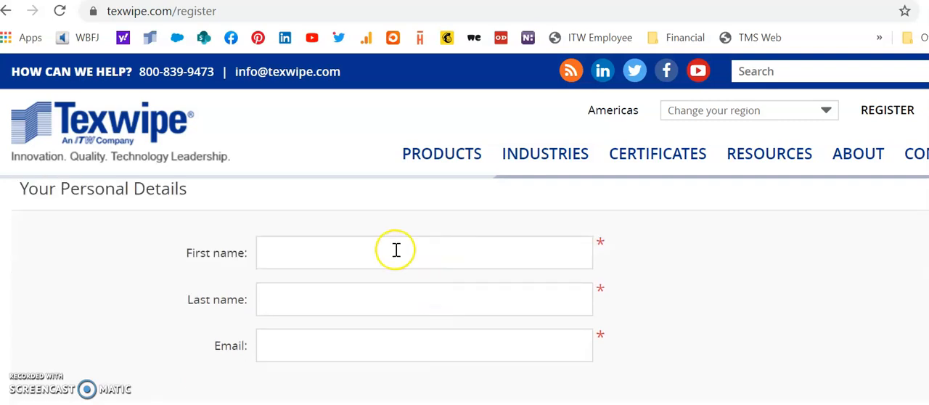
pyautogui.scroll(-3)
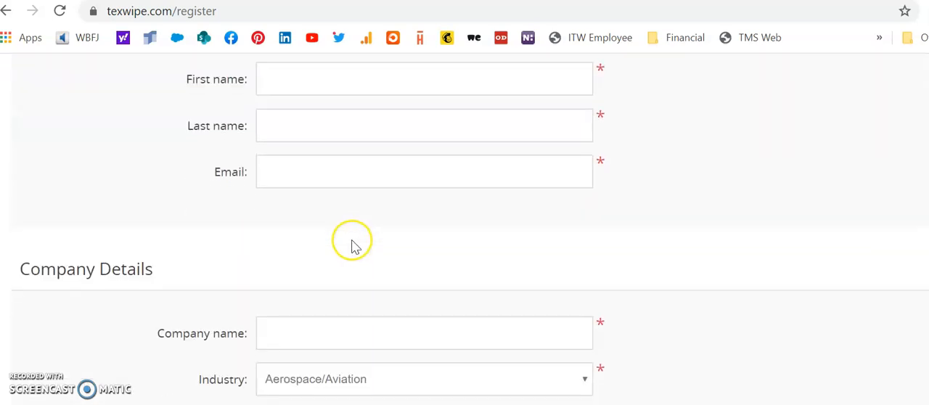
pyautogui.scroll(-3)
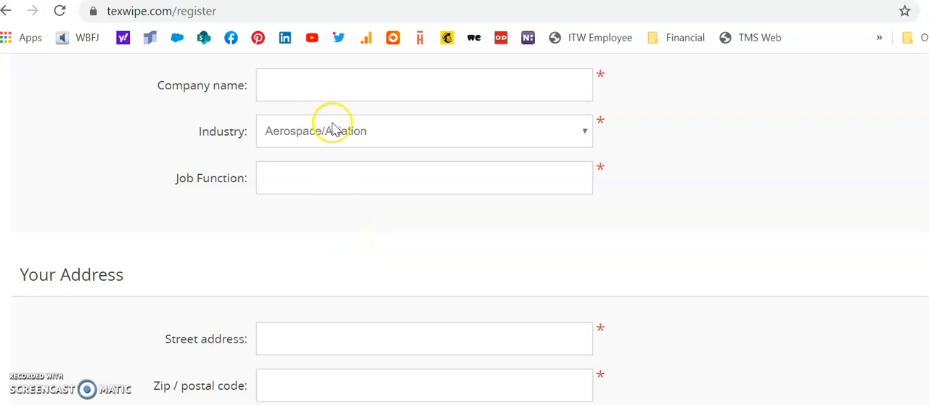
pyautogui.moveTo(340, 160)
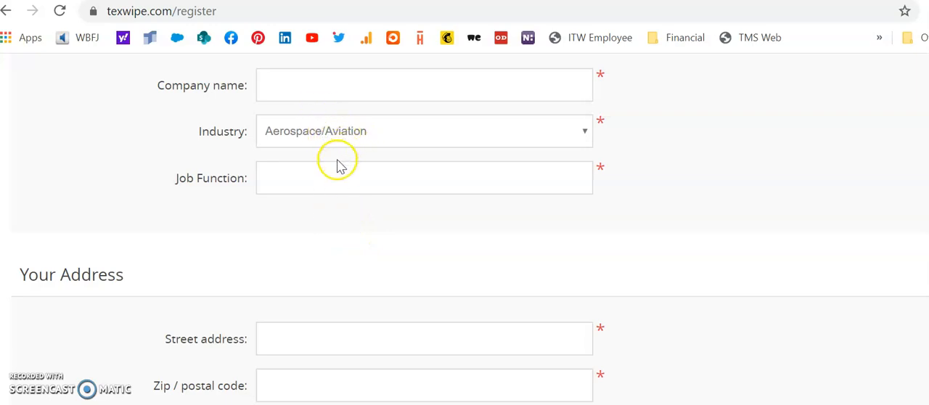
pyautogui.scroll(-3)
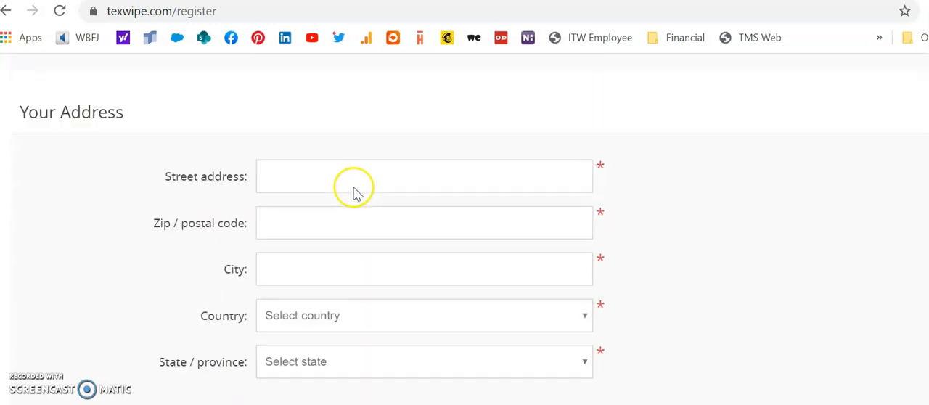
pyautogui.scroll(-3)
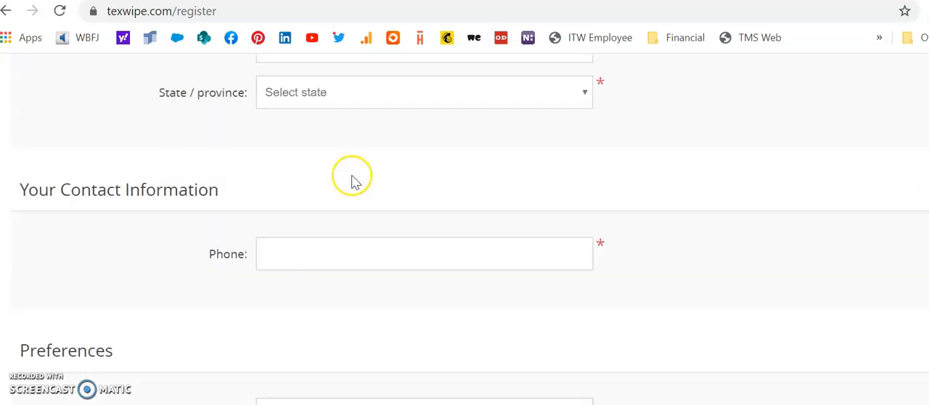
pyautogui.scroll(-3)
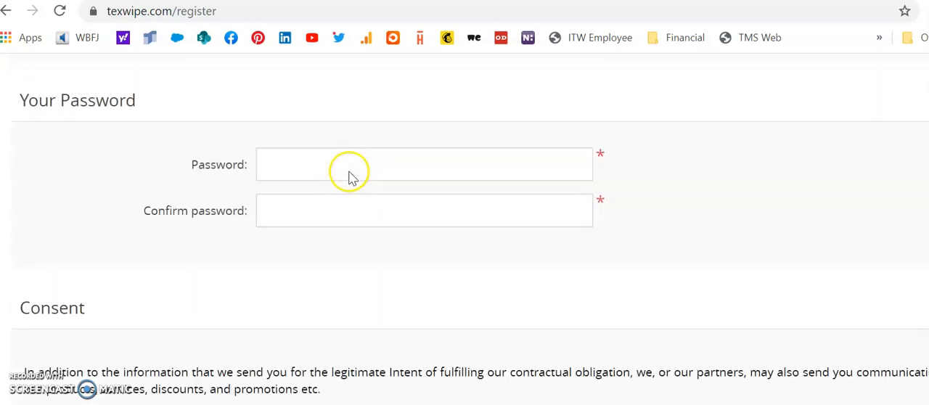
pyautogui.scroll(-3)
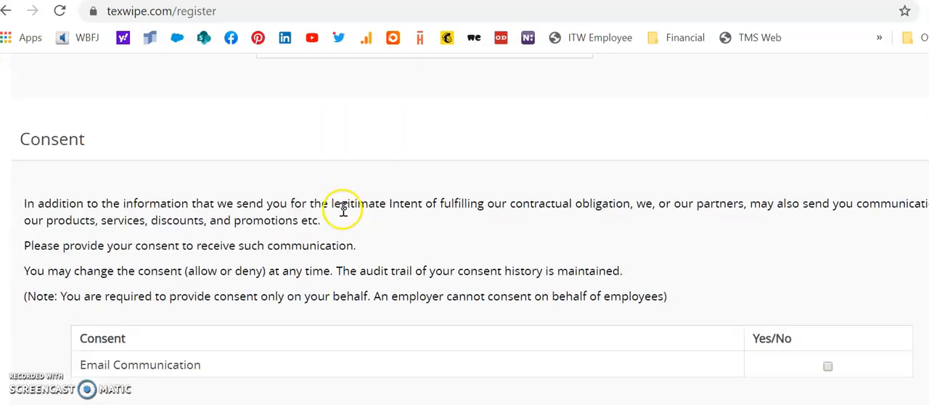
pyautogui.scroll(-3)
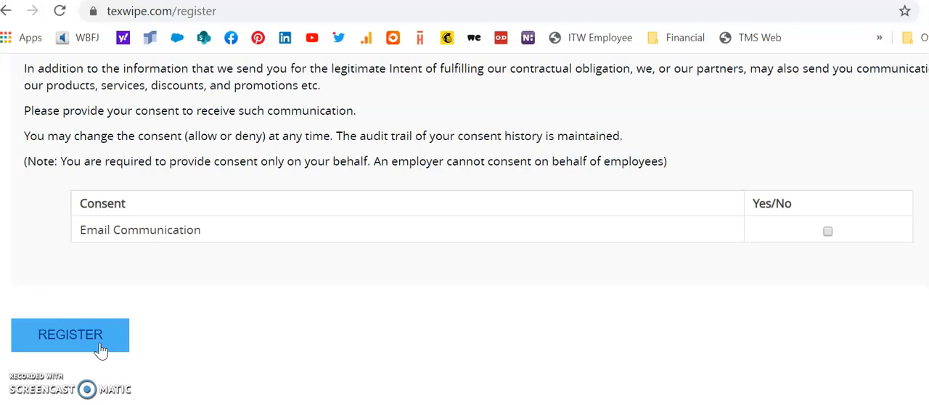
pyautogui.moveTo(289, 365)
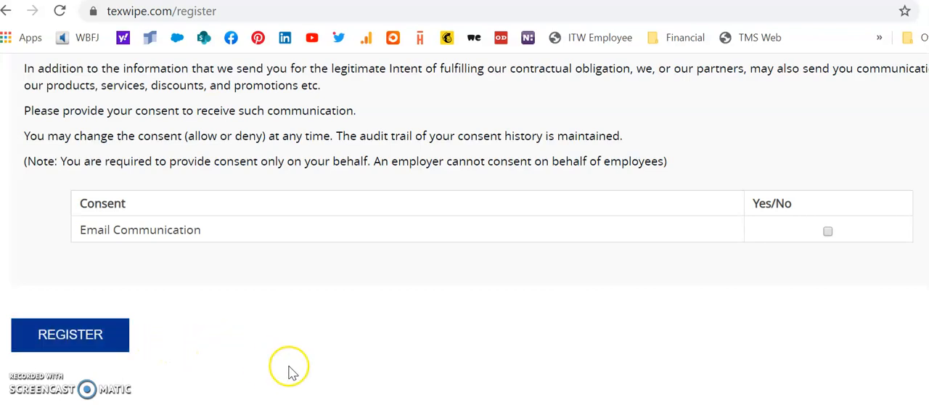
pyautogui.scroll(3)
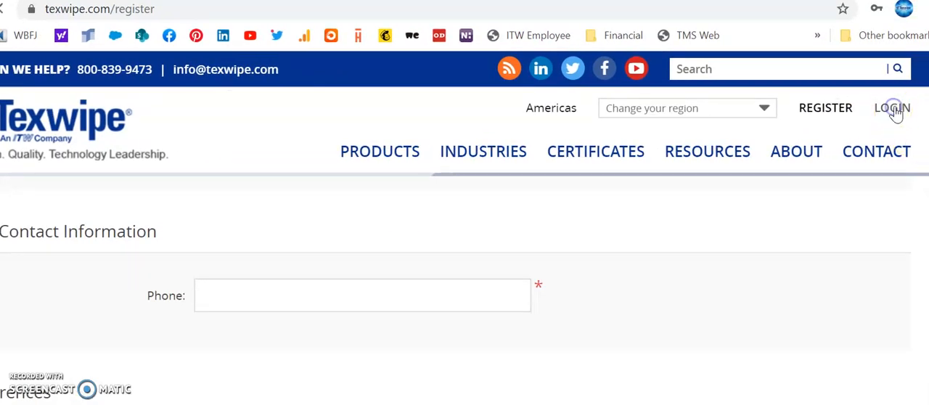
# Sign in as a returning customer with the saved email and password
pyautogui.click(892, 108)
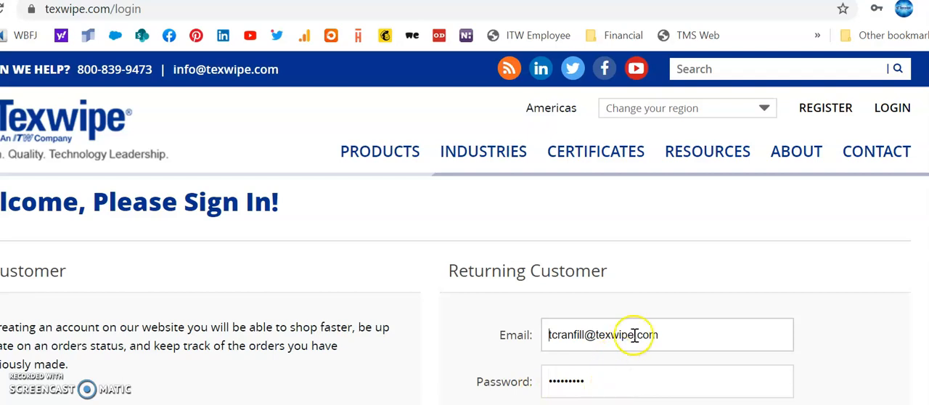
pyautogui.scroll(-3)
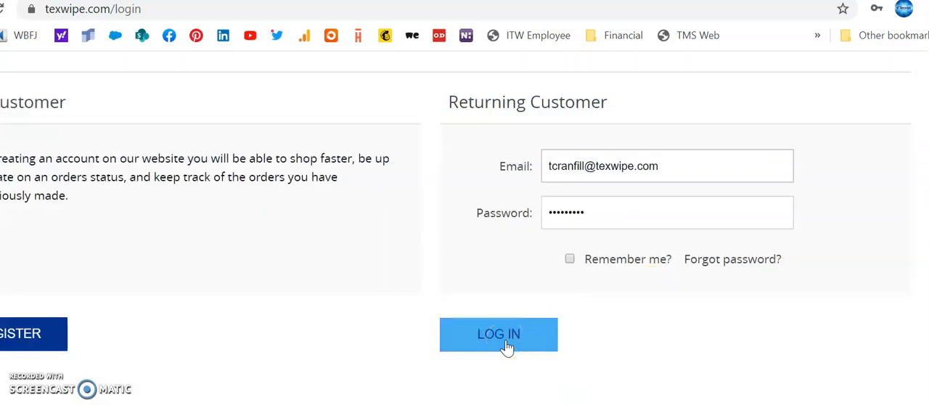
pyautogui.click(499, 334)
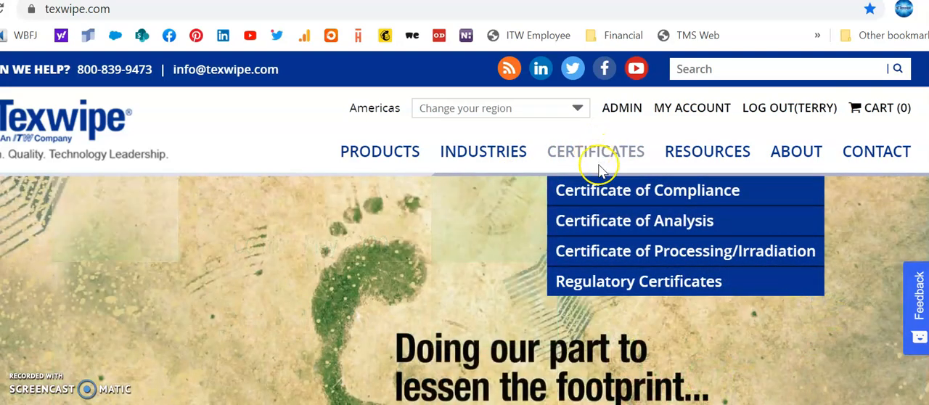
pyautogui.moveTo(607, 221)
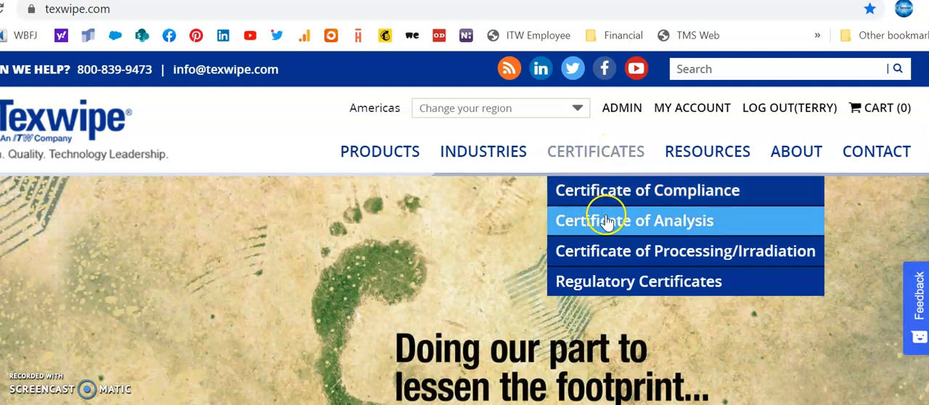
pyautogui.moveTo(617, 250)
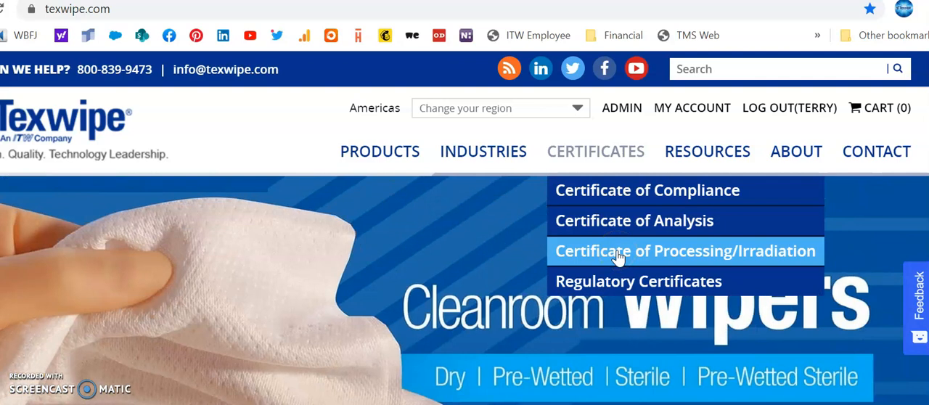
pyautogui.moveTo(602, 190)
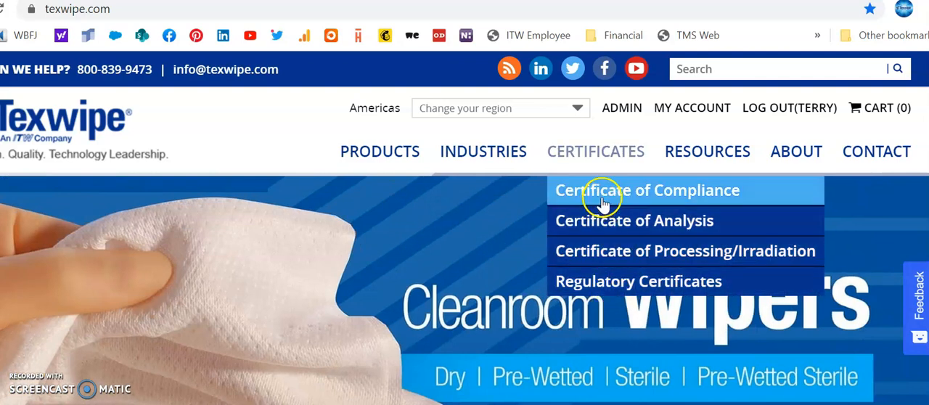
# Go to Certificate Lookup and enter part number TX3270
pyautogui.click(645, 191)
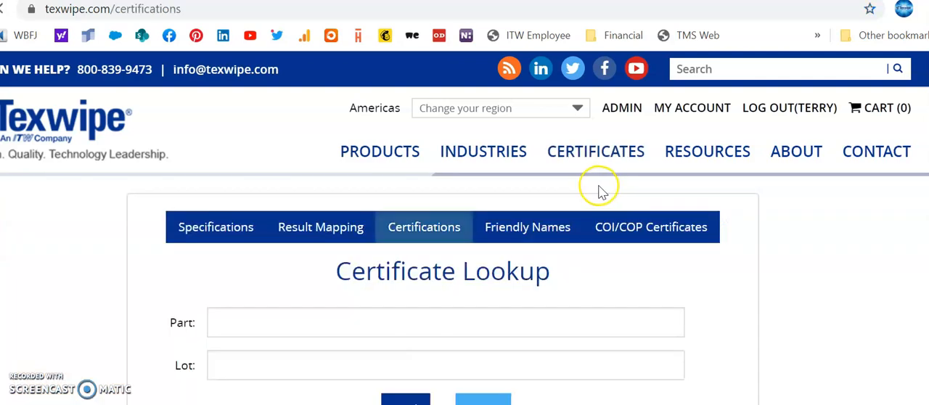
pyautogui.click(444, 323)
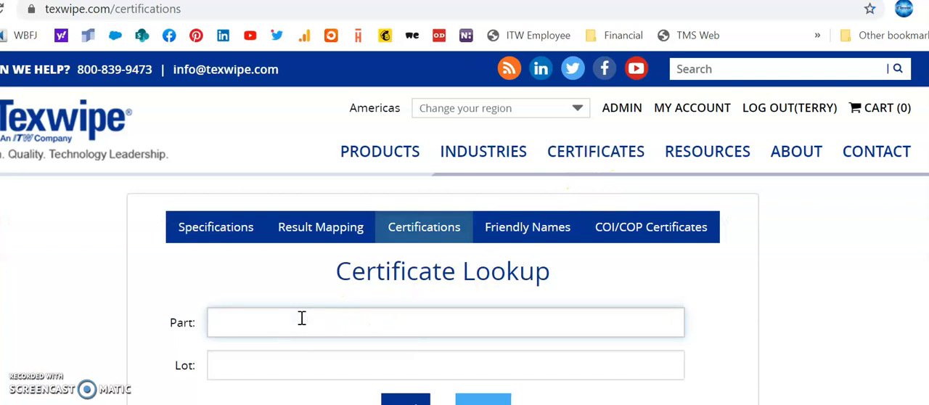
pyautogui.write('TX')
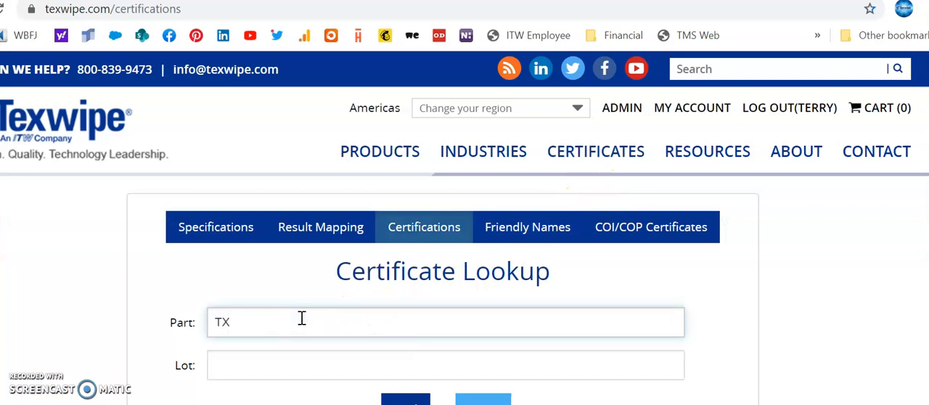
pyautogui.write('3270')
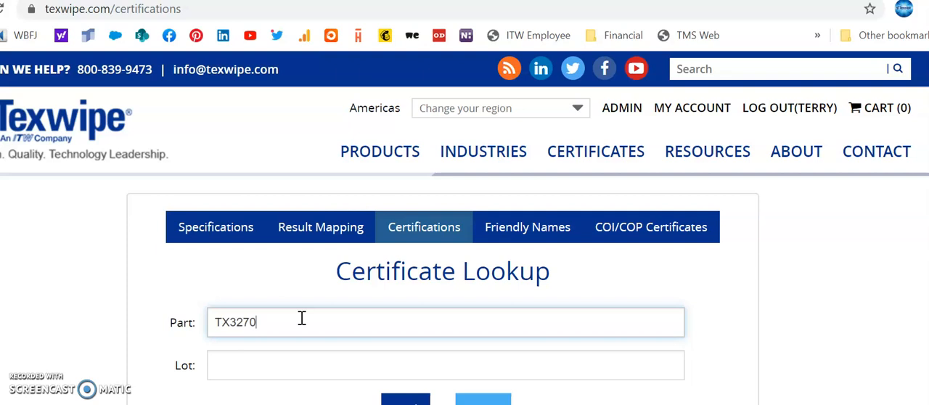
# Enter lot 201404 and run the certificate search
pyautogui.click(444, 366)
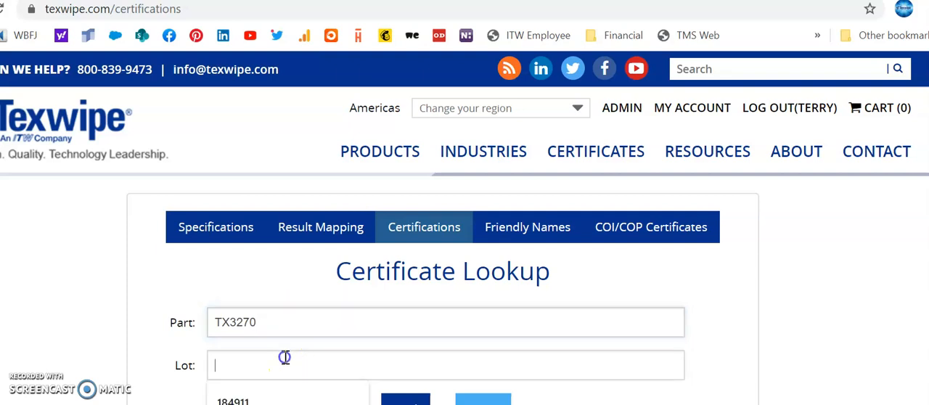
pyautogui.write('2')
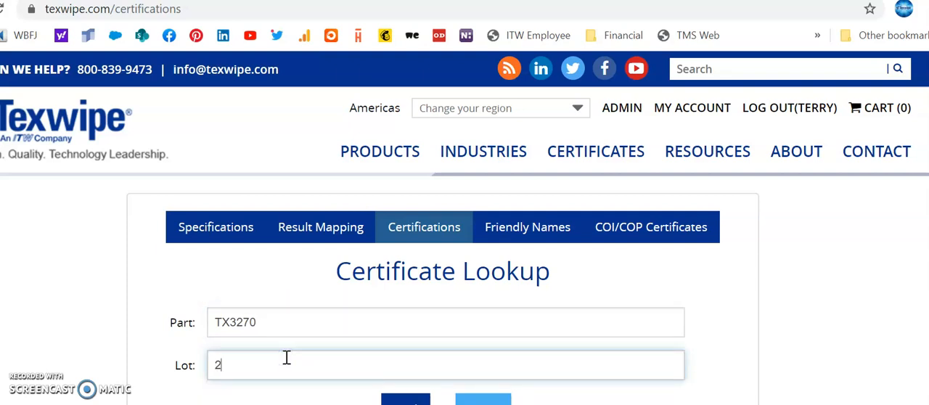
pyautogui.write('0')
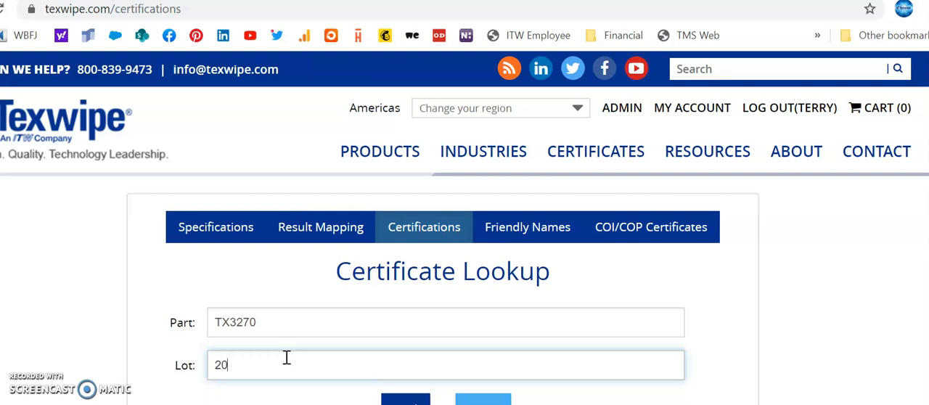
pyautogui.write('1404')
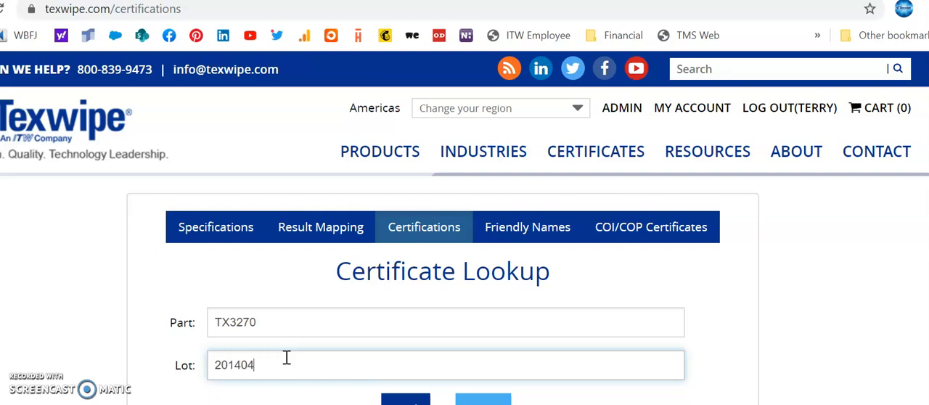
pyautogui.moveTo(551, 397)
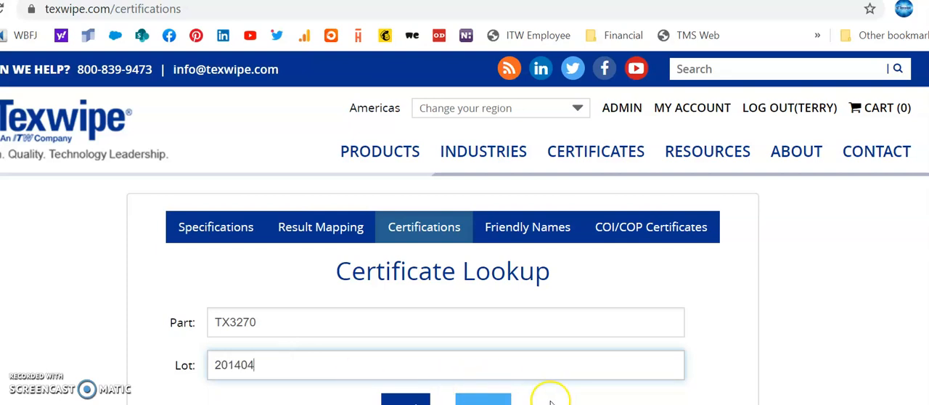
pyautogui.scroll(-3)
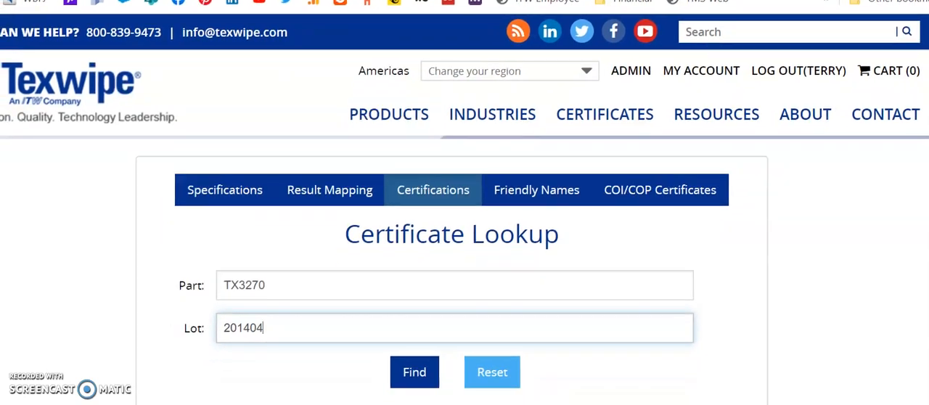
pyautogui.click(415, 372)
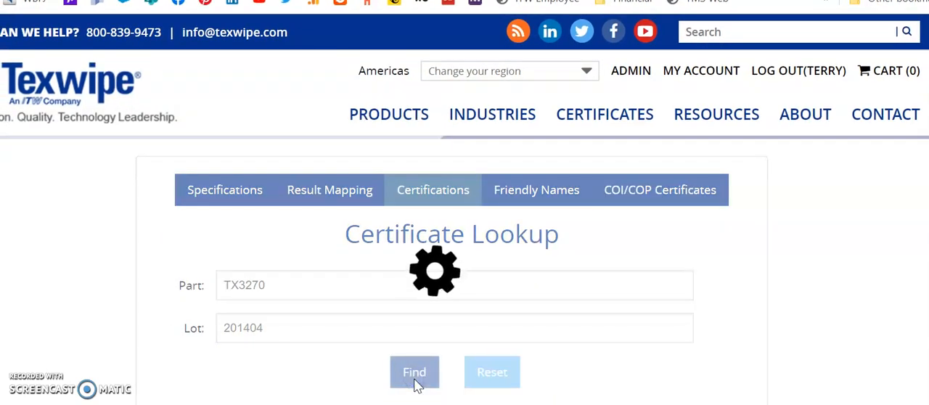
# Generate the Certificate of Processing / Irradiation PDF for TX3270 lot 201404
pyautogui.click(415, 371)
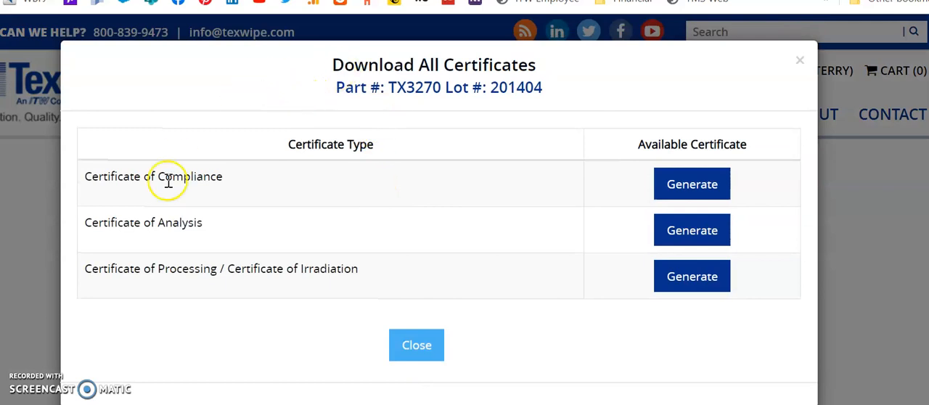
pyautogui.moveTo(283, 191)
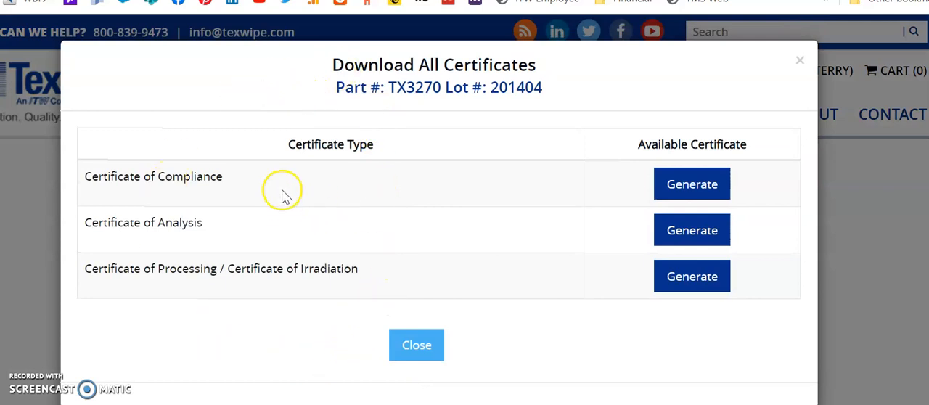
pyautogui.moveTo(215, 224)
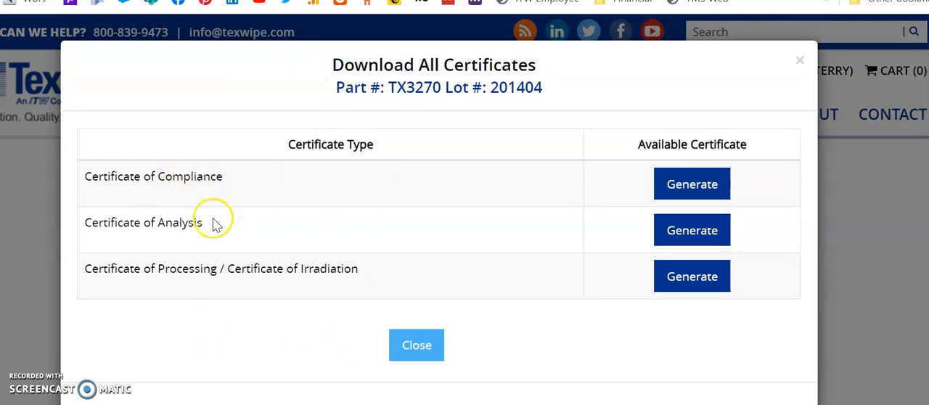
pyautogui.moveTo(206, 287)
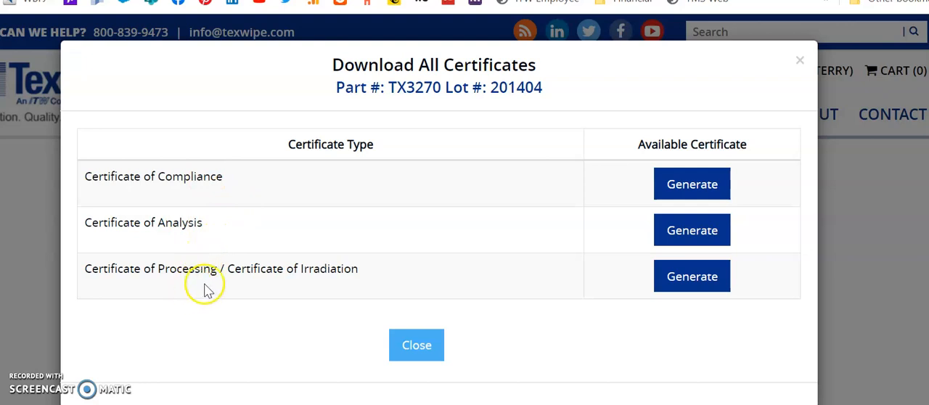
pyautogui.moveTo(341, 273)
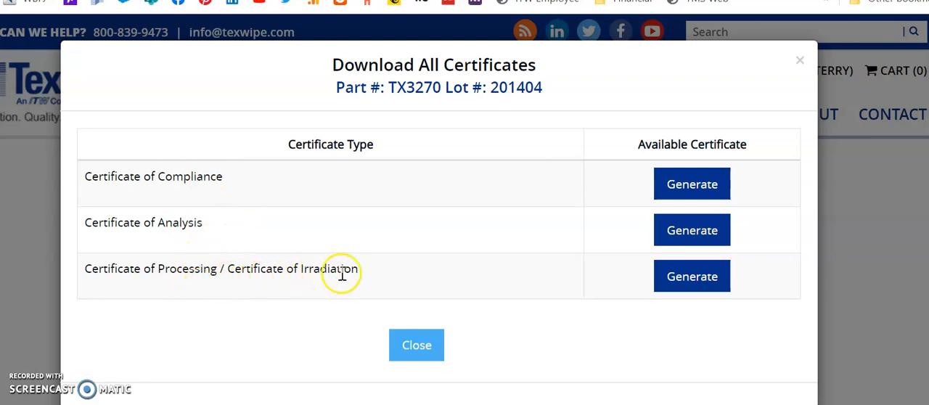
pyautogui.click(691, 276)
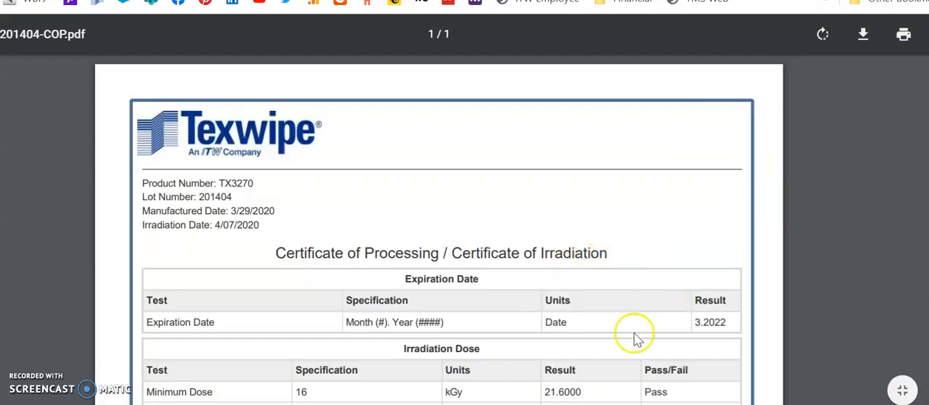
pyautogui.scroll(-3)
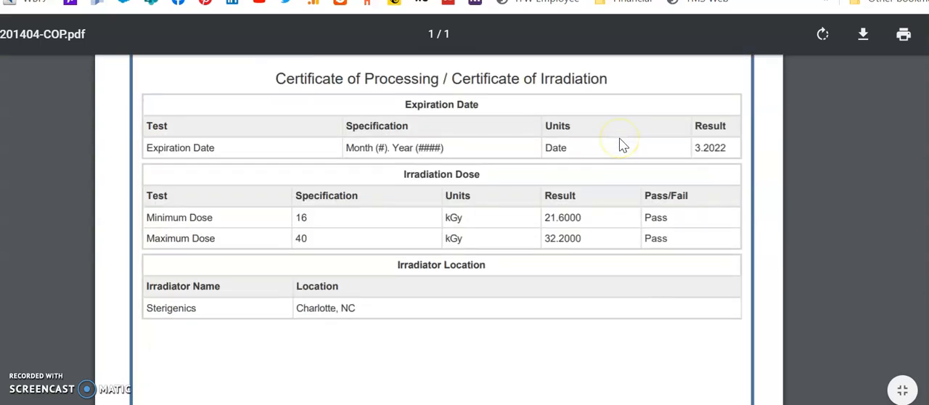
pyautogui.scroll(-3)
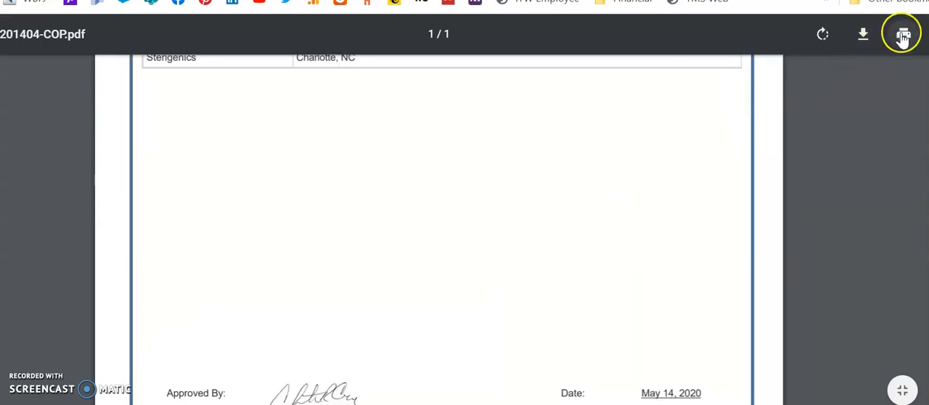
pyautogui.moveTo(636, 217)
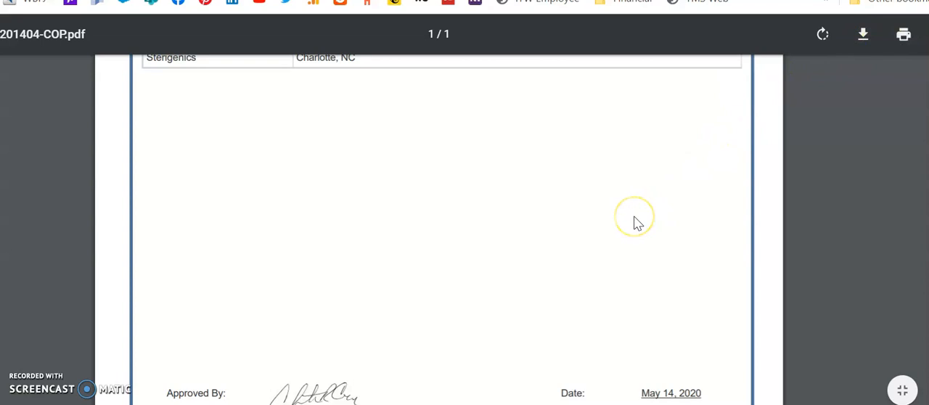
pyautogui.scroll(3)
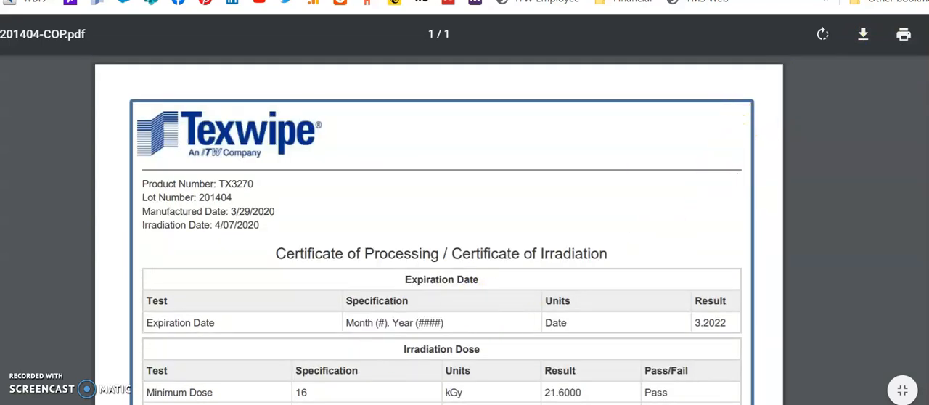
pyautogui.moveTo(250, 284)
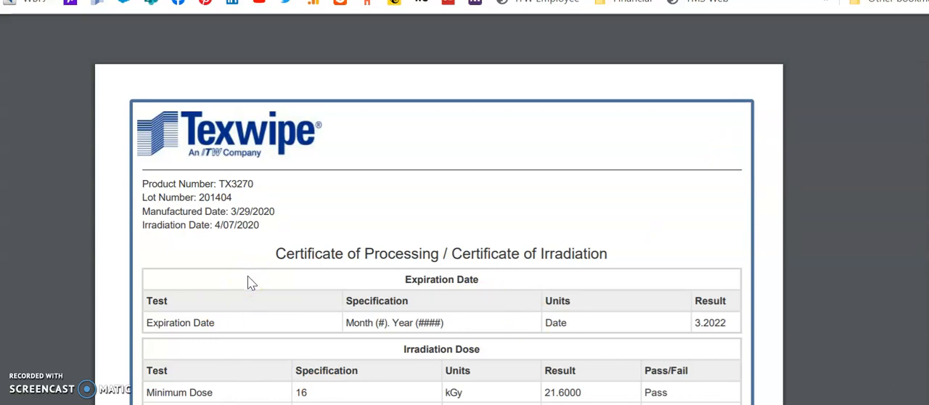
pyautogui.moveTo(247, 276)
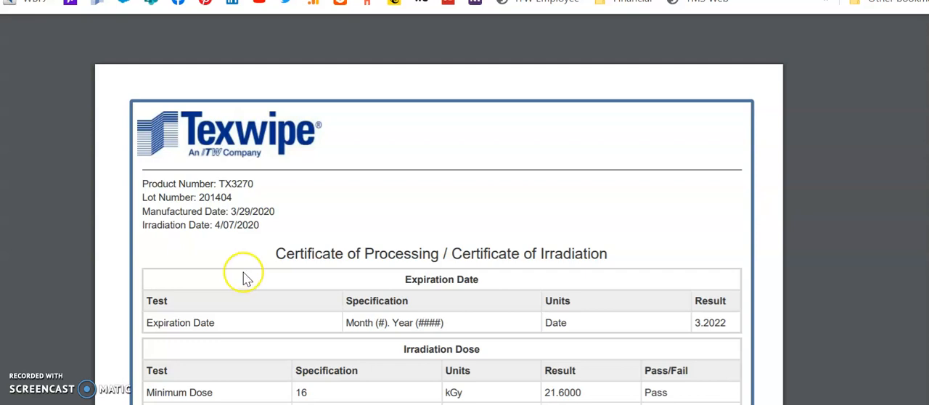
pyautogui.moveTo(183, 270)
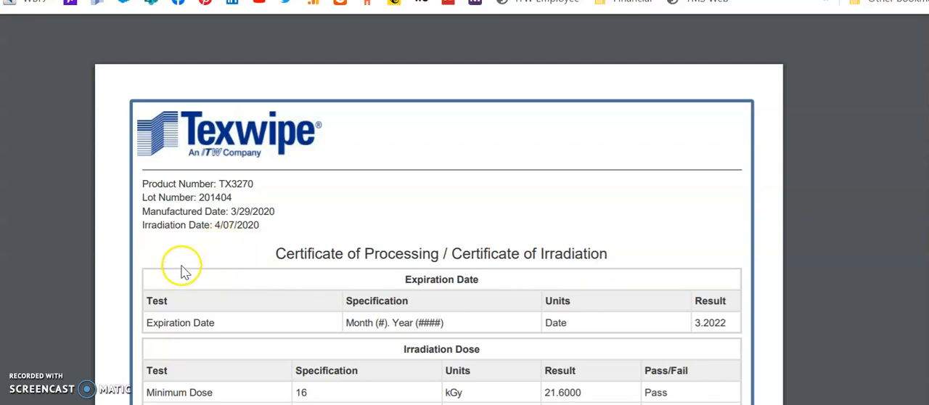